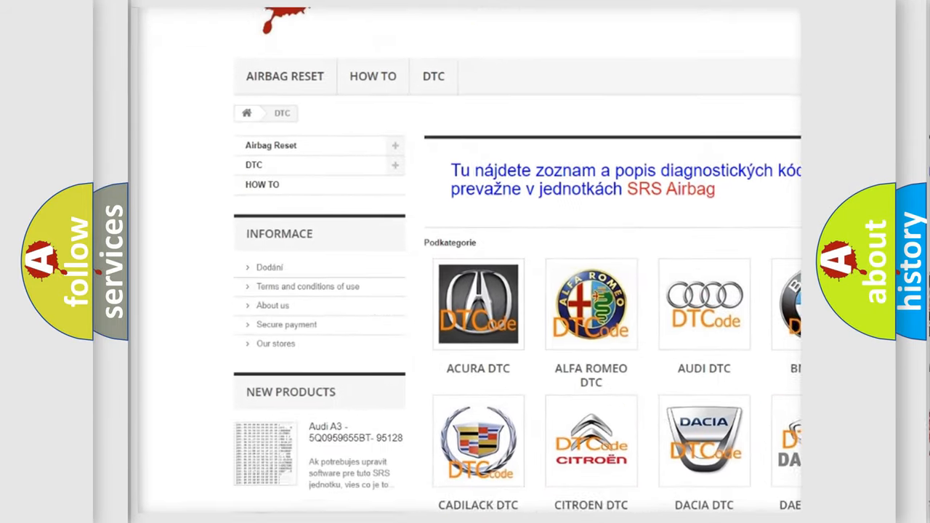
scroll(down, 3)
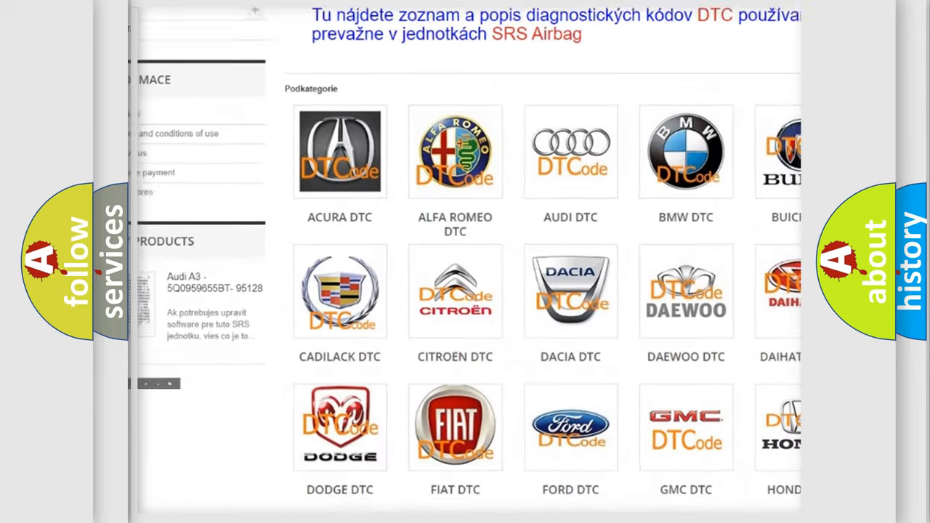
scroll(down, 3)
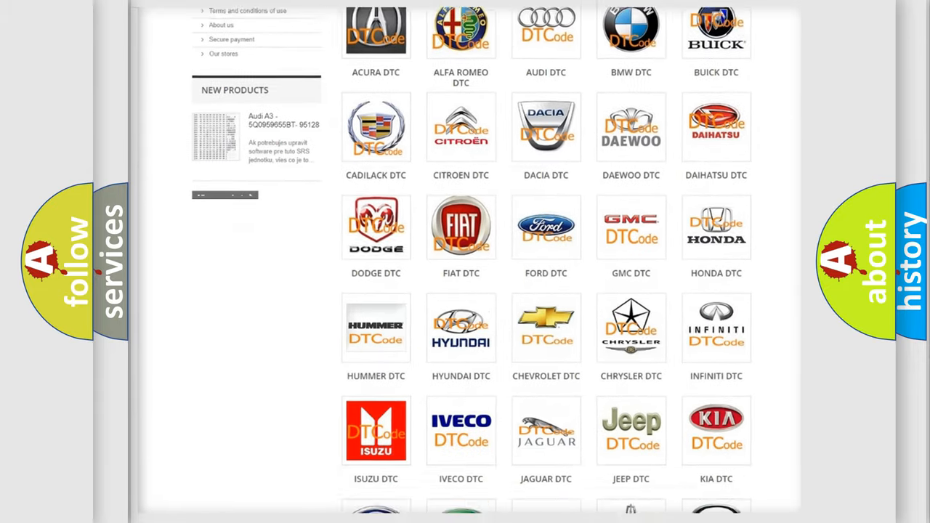
scroll(down, 3)
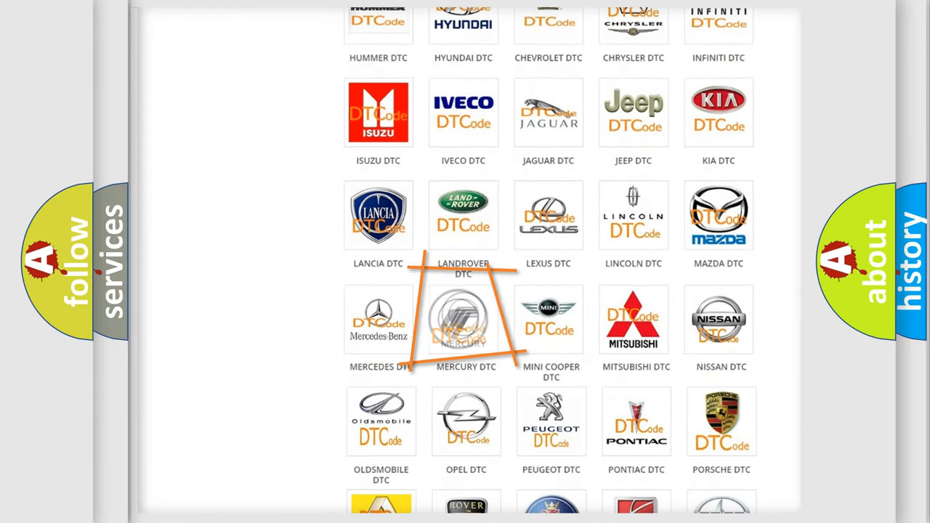